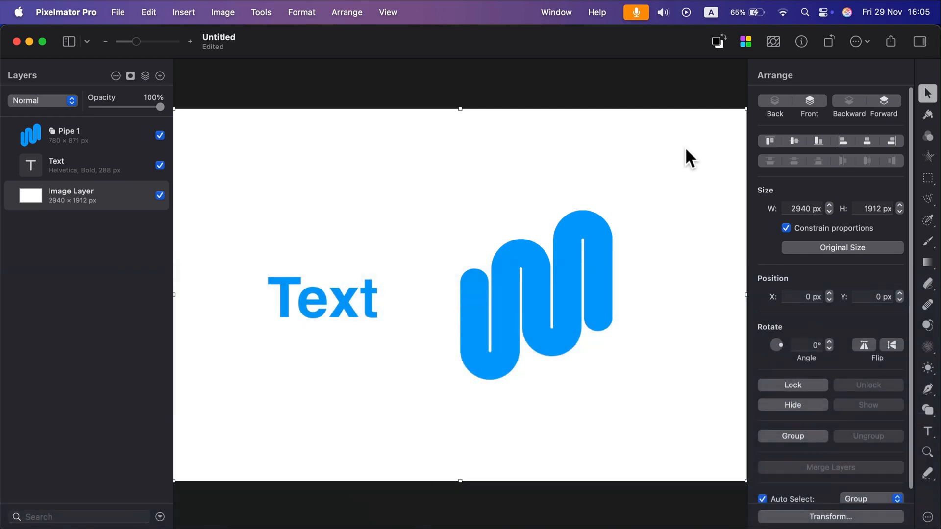
pyautogui.moveTo(629, 187)
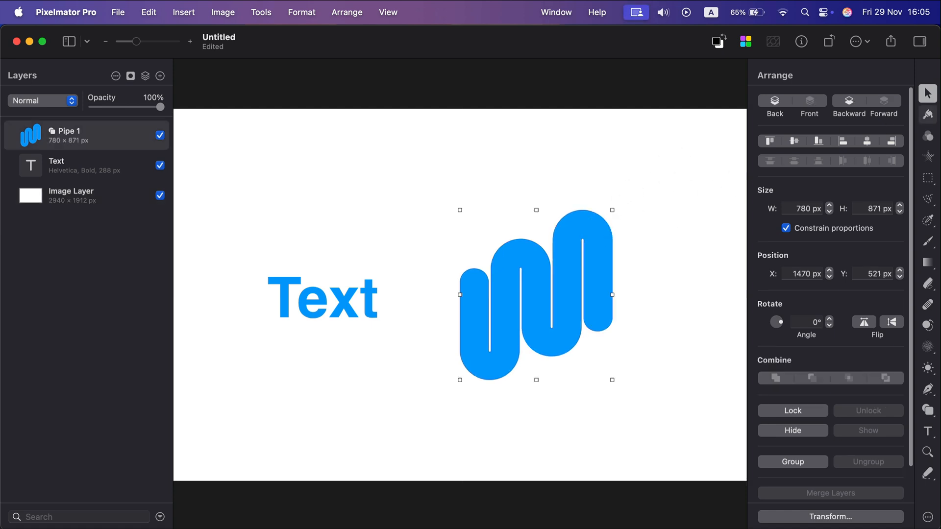
pyautogui.moveTo(930, 113)
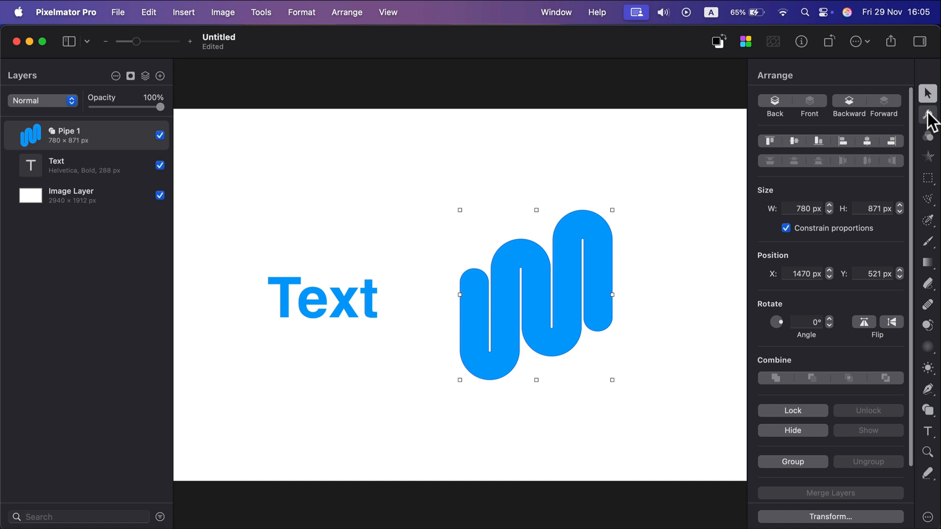
# Add a Drop Shadow style to Pipe 1 from the Style settings.
pyautogui.click(930, 116)
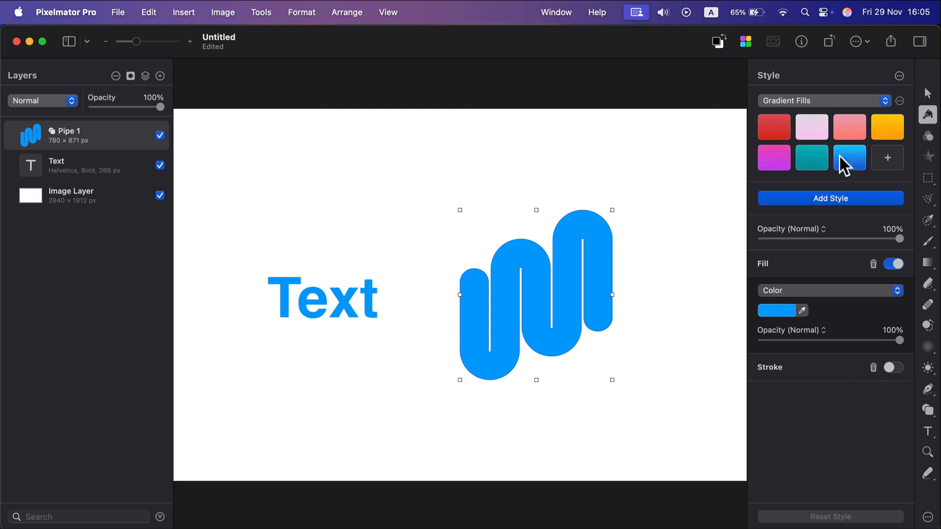
pyautogui.moveTo(830, 202)
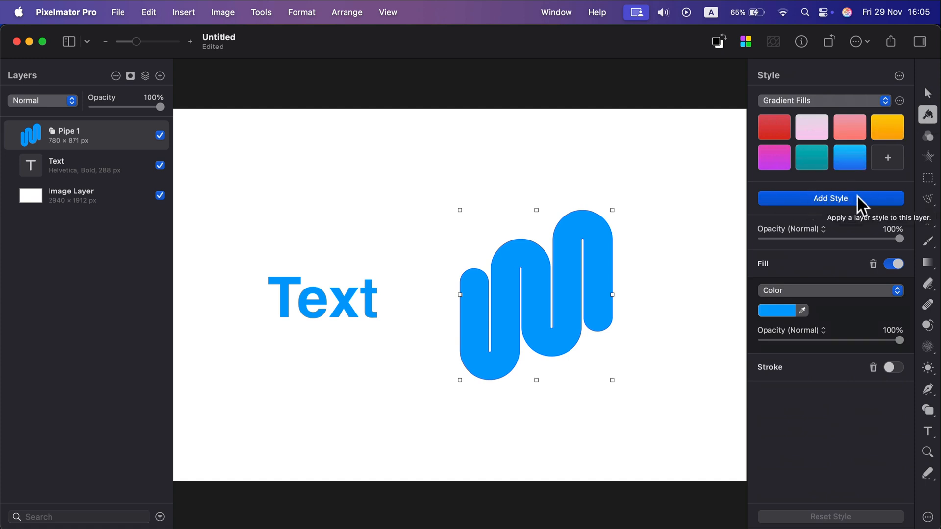
pyautogui.click(831, 198)
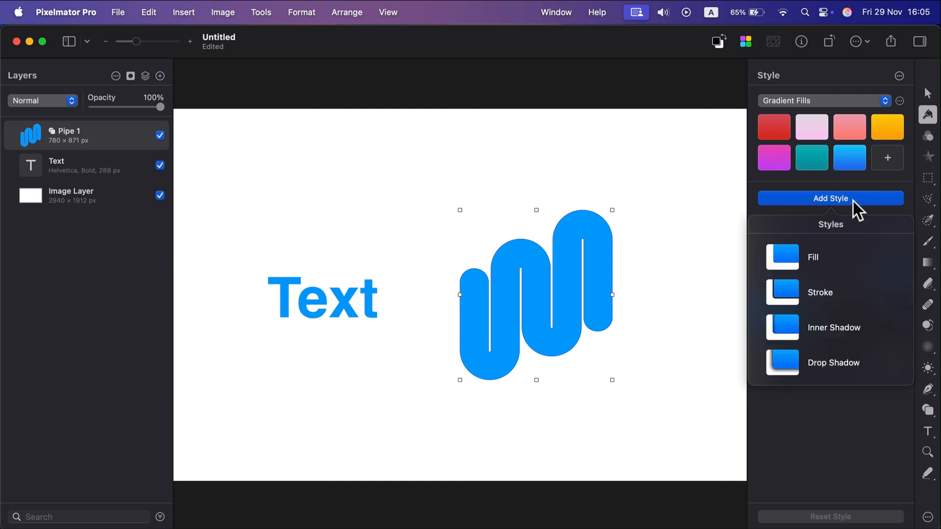
pyautogui.moveTo(822, 290)
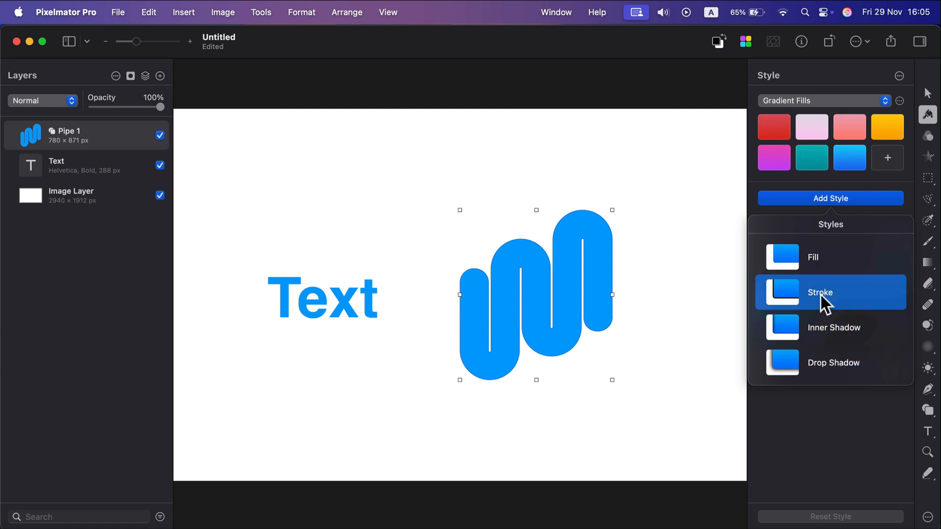
pyautogui.moveTo(825, 334)
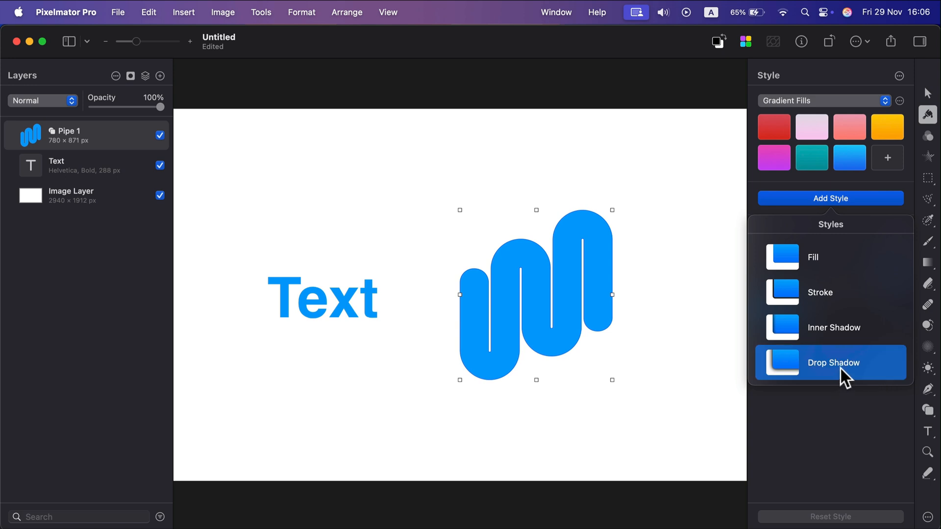
pyautogui.click(831, 363)
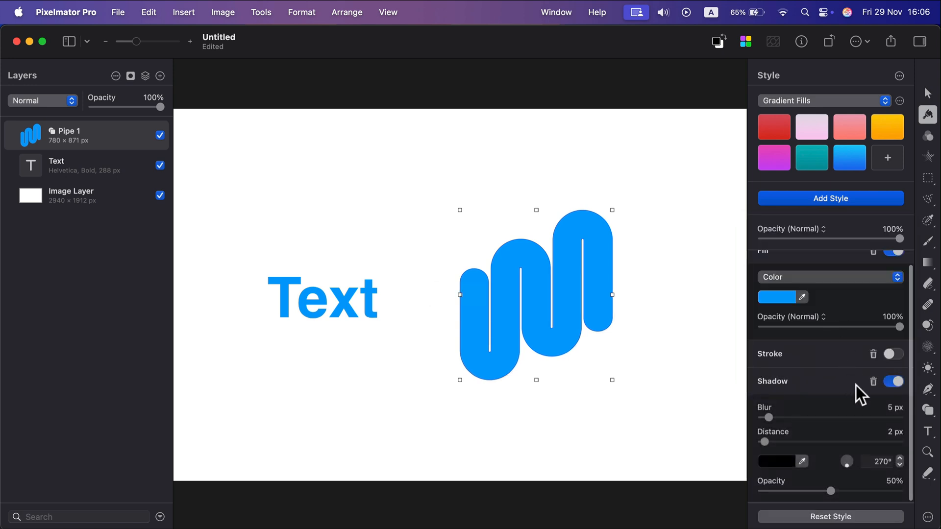
pyautogui.click(895, 382)
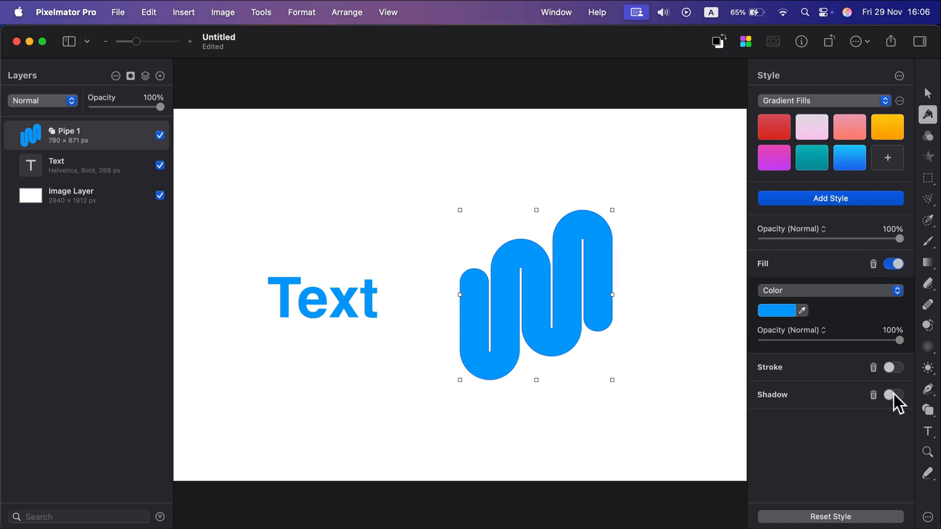
pyautogui.click(895, 395)
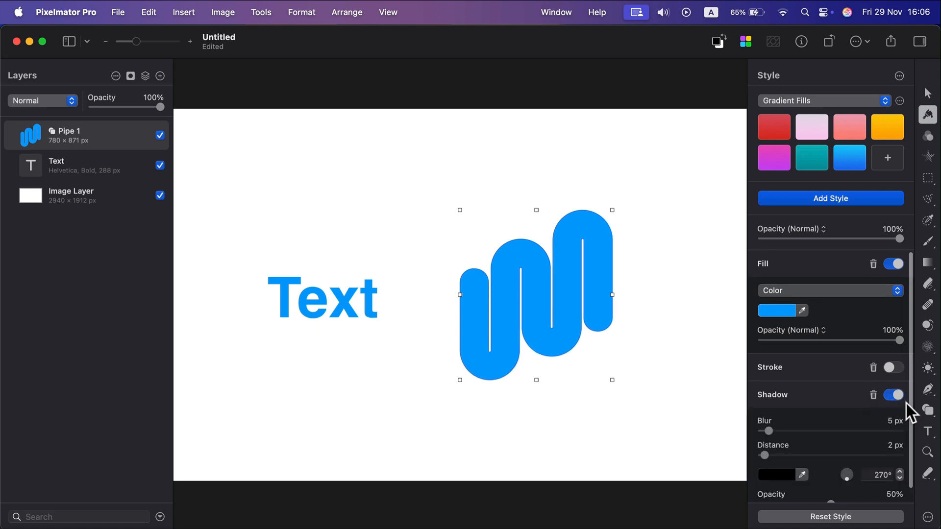
pyautogui.scroll(-3)
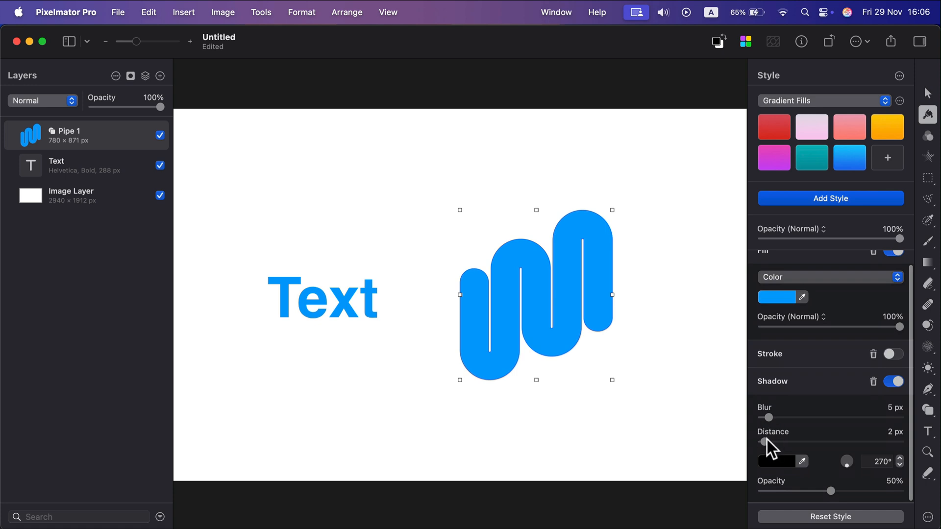
# Set the pipe shadow's distance to 24 px and blur to 19 px.
pyautogui.moveTo(765, 441); pyautogui.dragTo(885, 442)
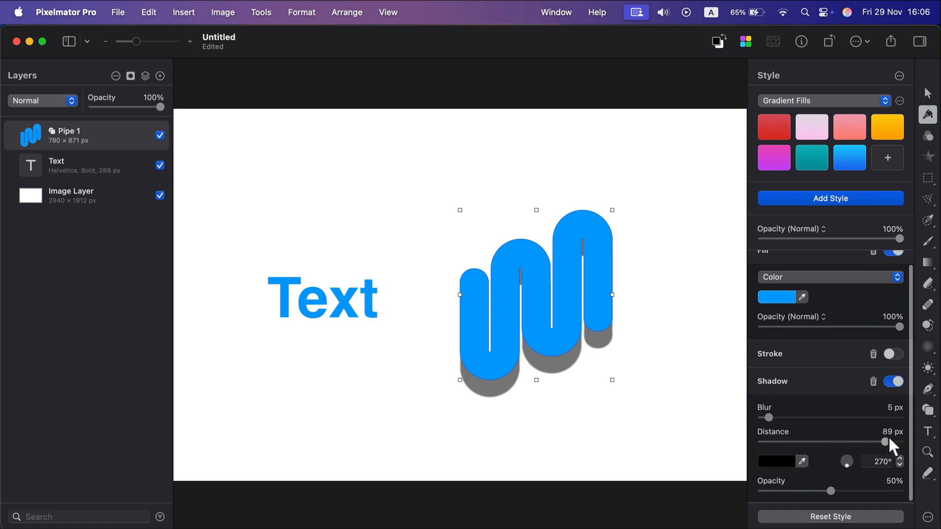
pyautogui.moveTo(884, 442); pyautogui.dragTo(797, 442)
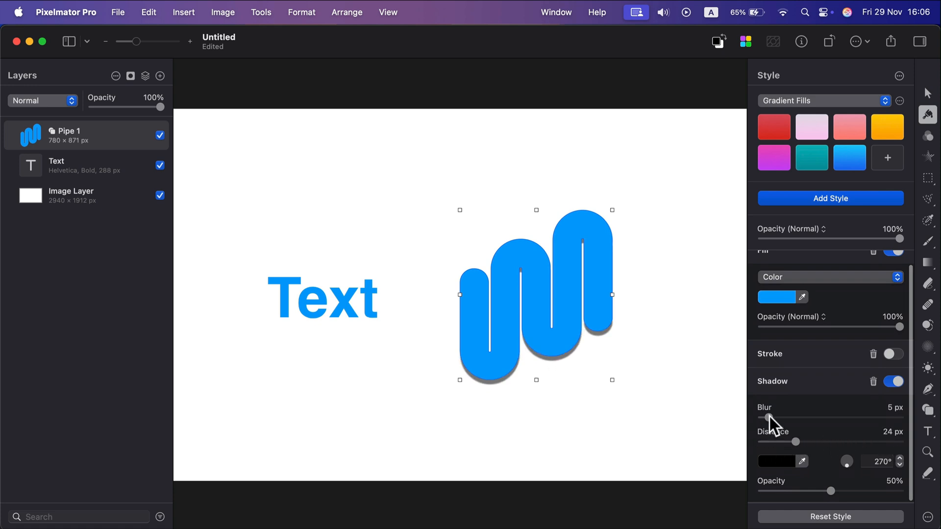
pyautogui.moveTo(768, 417); pyautogui.dragTo(831, 417)
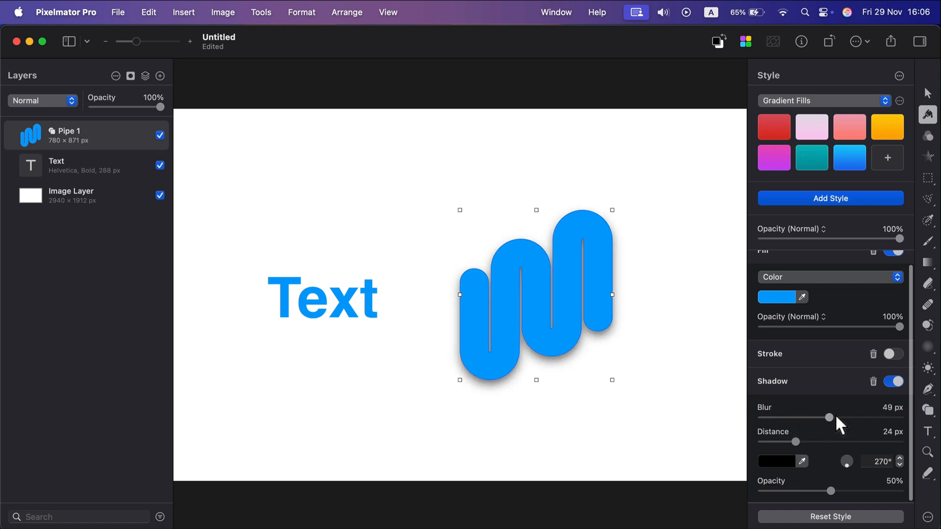
pyautogui.moveTo(830, 418); pyautogui.dragTo(793, 418)
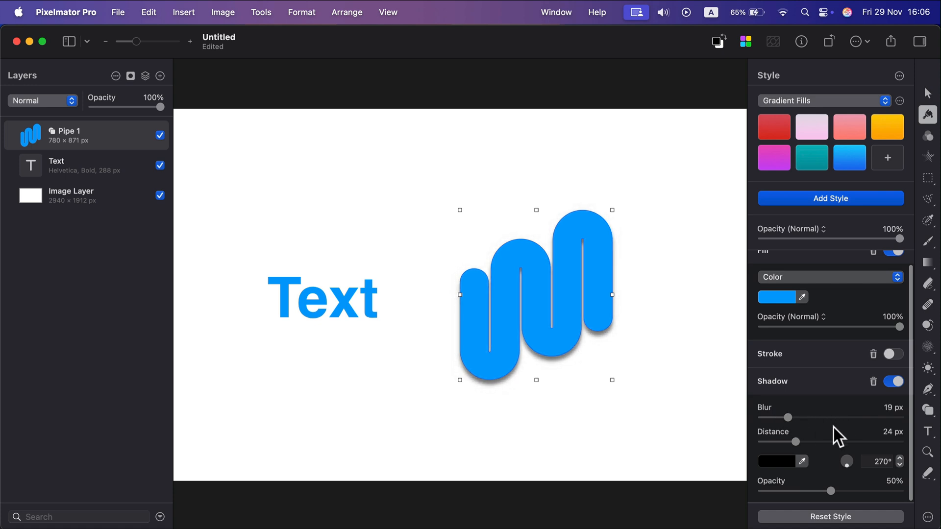
# Set the pipe shadow's angle to 269° and opacity to 67%.
pyautogui.moveTo(846, 461); pyautogui.dragTo(848, 462)
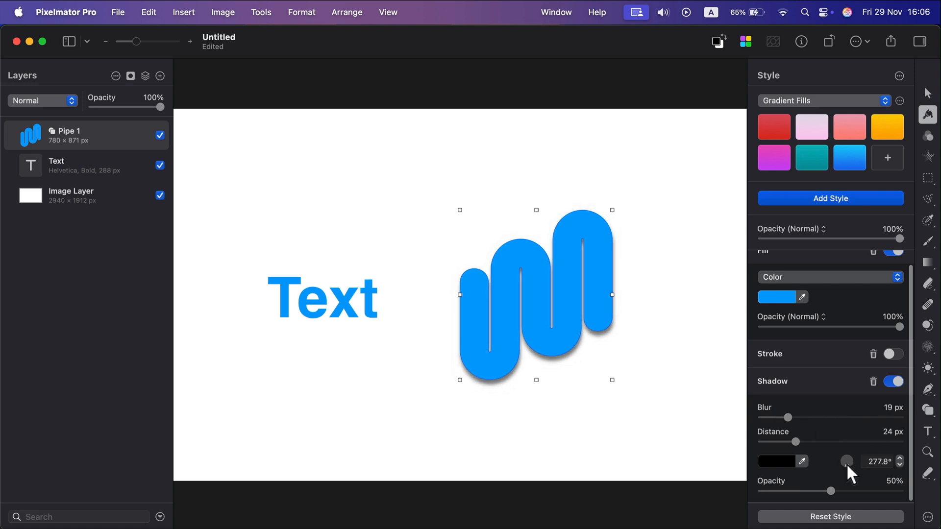
pyautogui.moveTo(847, 462); pyautogui.dragTo(847, 462)
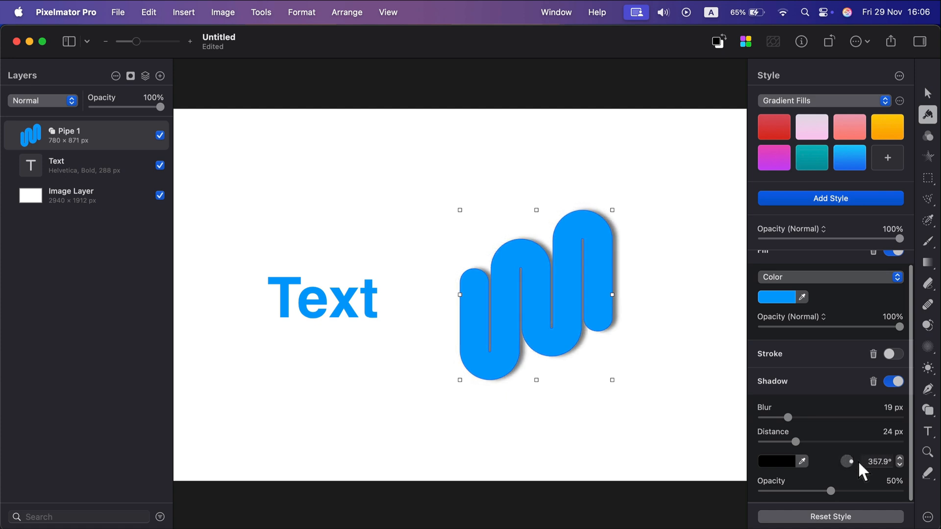
pyautogui.moveTo(849, 456); pyautogui.dragTo(853, 465)
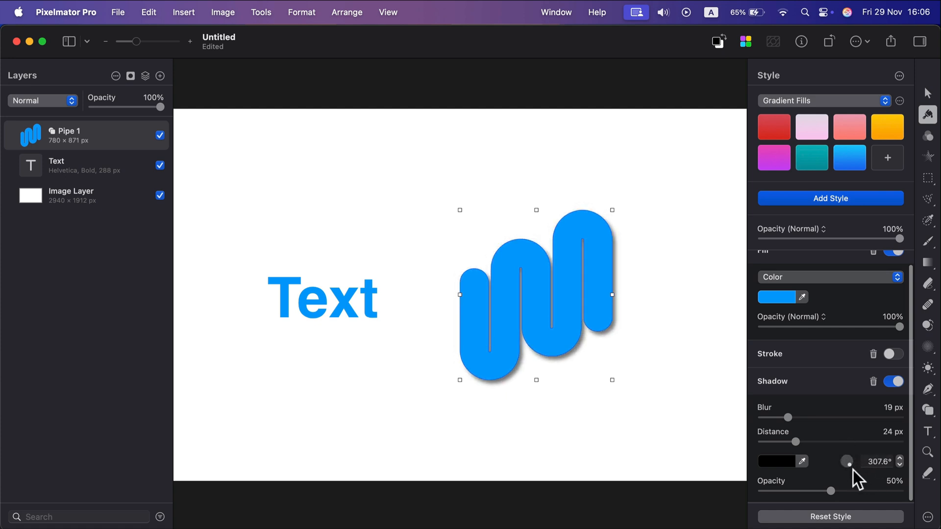
pyautogui.moveTo(831, 491); pyautogui.dragTo(915, 491)
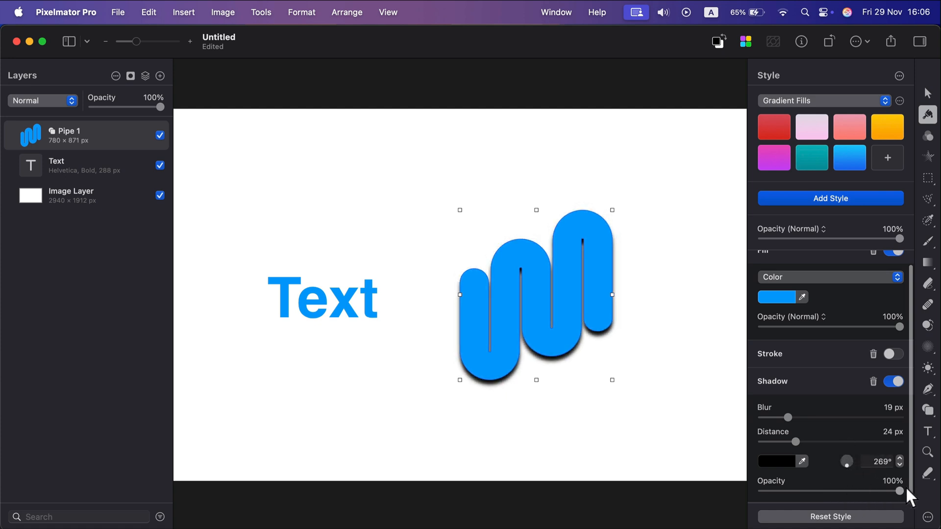
pyautogui.moveTo(915, 491); pyautogui.dragTo(863, 491)
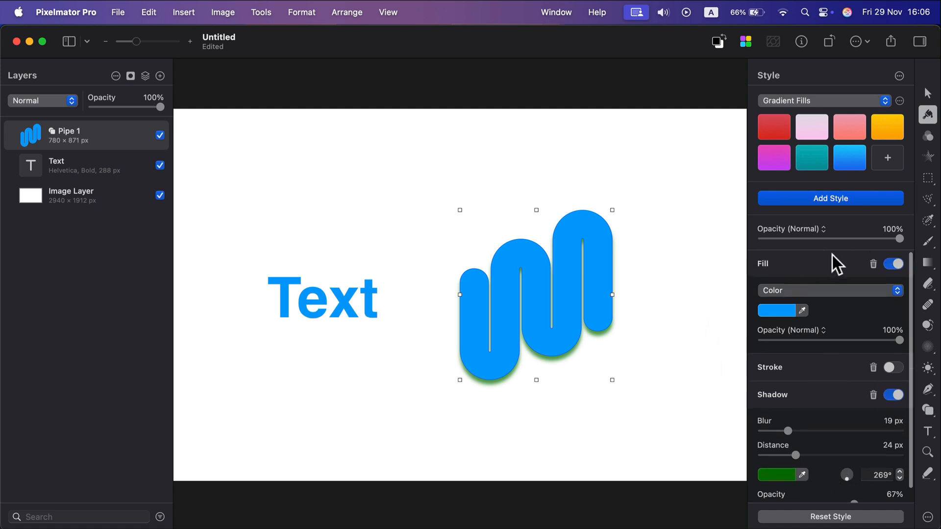
# Reset Pipe 1's styles to remove its shadow, then select the Text layer.
pyautogui.click(831, 517)
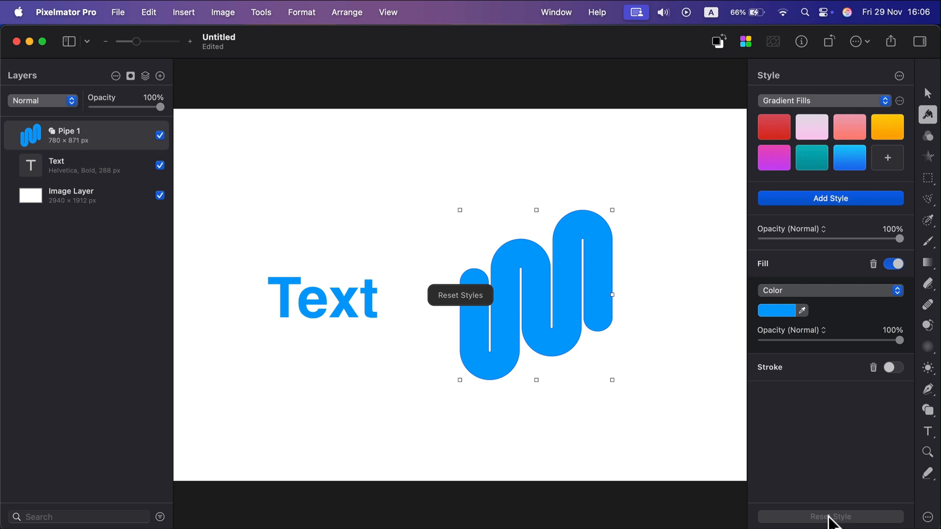
pyautogui.moveTo(587, 184)
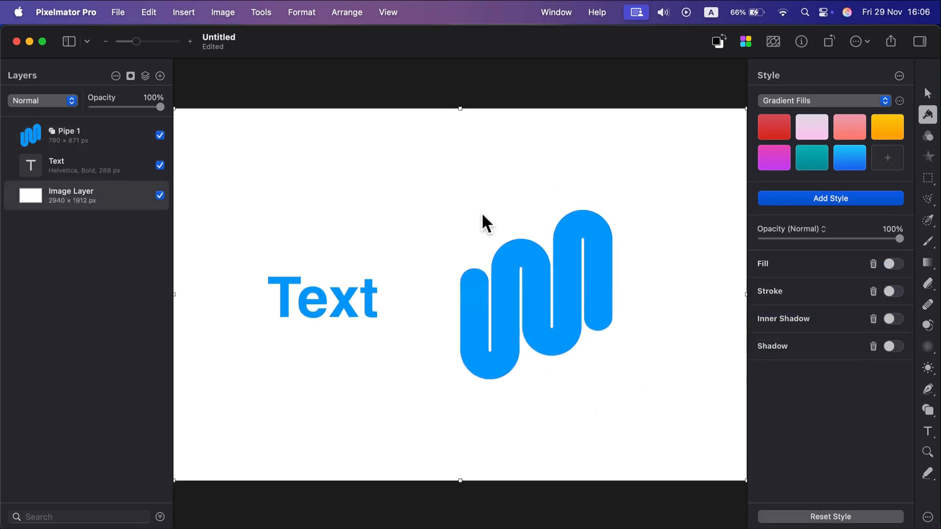
pyautogui.click(56, 161)
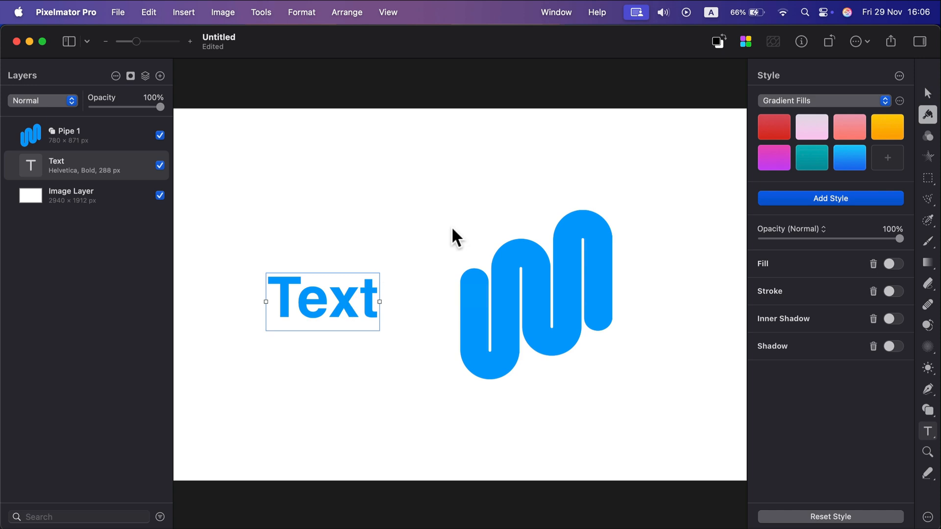
# Turn on the Text layer's shadow and raise its distance to 56 px.
pyautogui.click(894, 346)
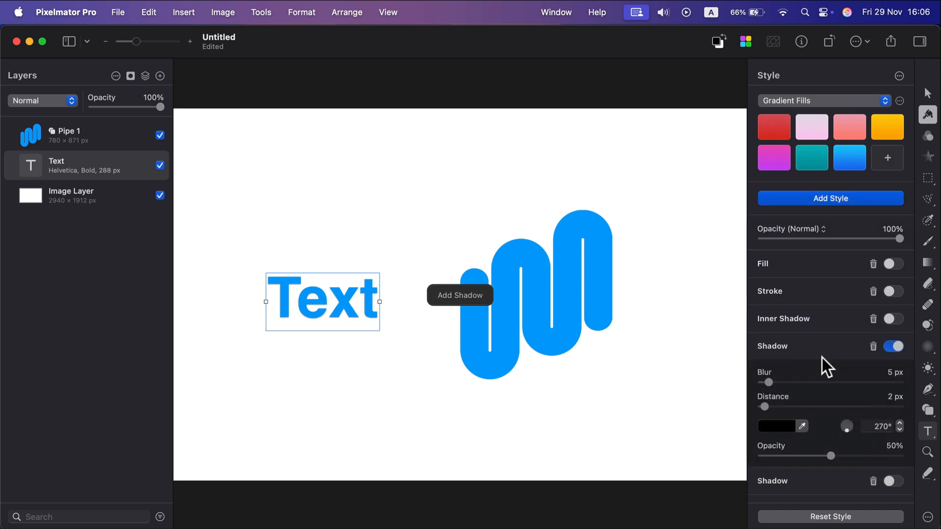
pyautogui.moveTo(787, 410)
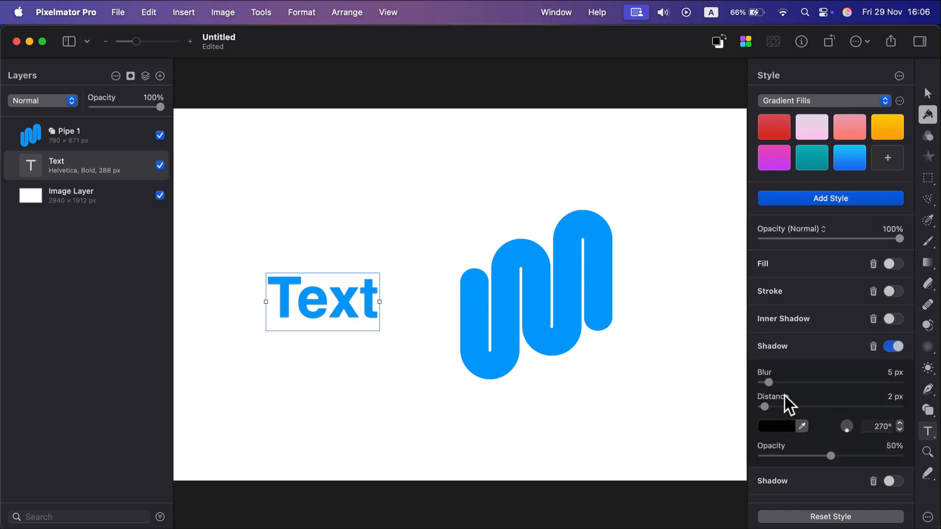
pyautogui.moveTo(765, 407); pyautogui.dragTo(830, 407)
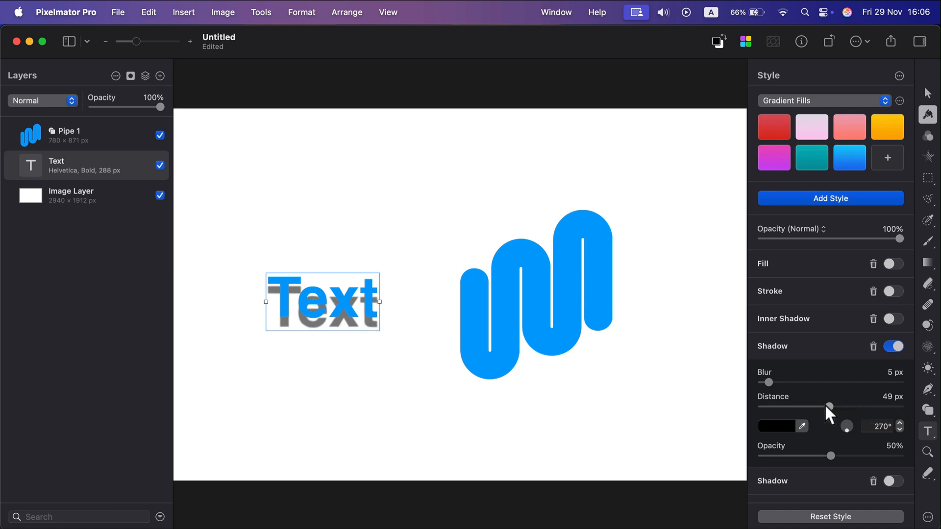
pyautogui.moveTo(830, 407); pyautogui.dragTo(839, 407)
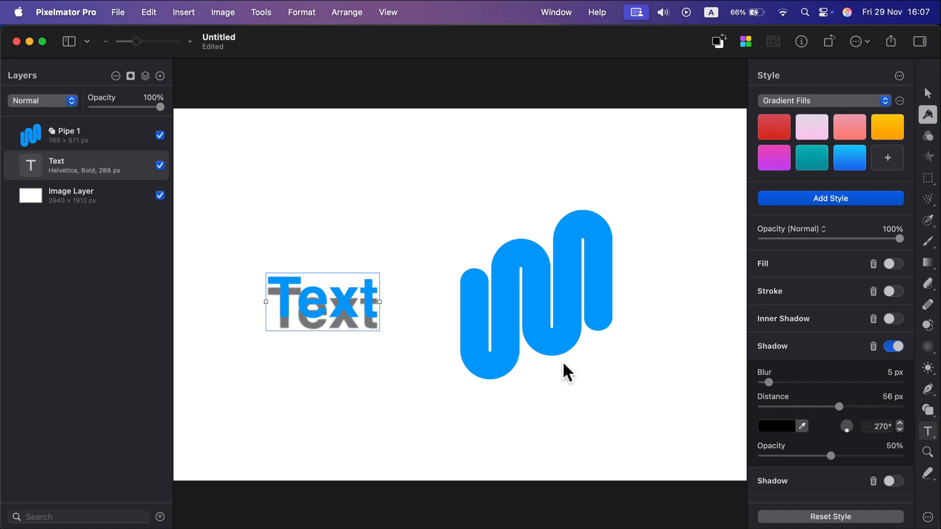
pyautogui.moveTo(798, 381)
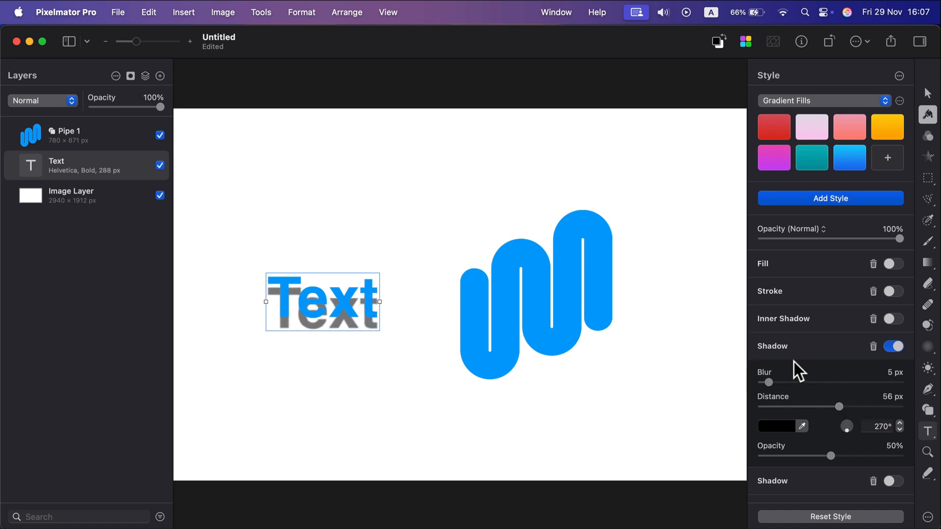
pyautogui.moveTo(878, 361)
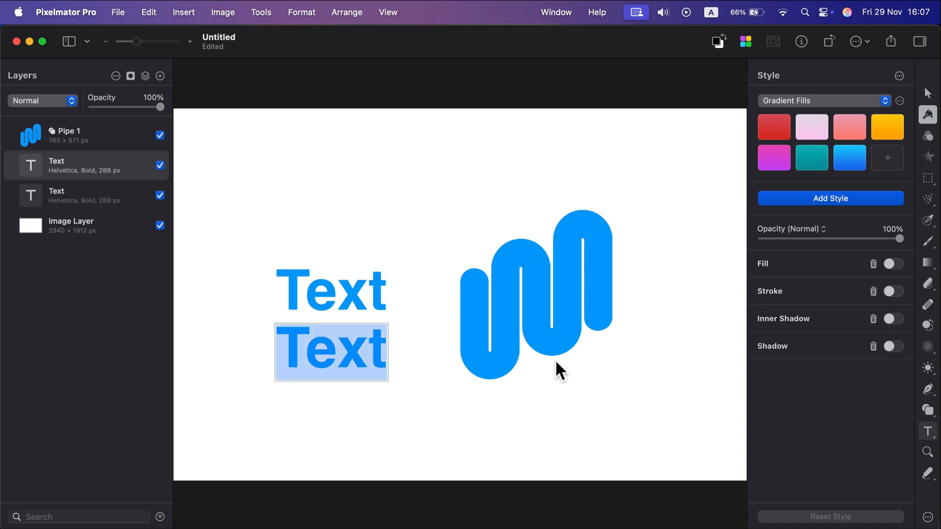
pyautogui.moveTo(119, 142)
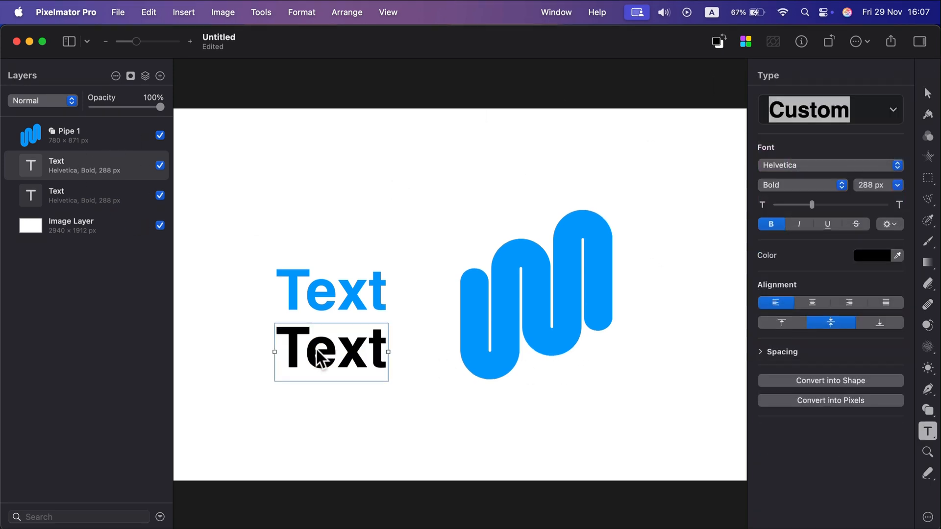
pyautogui.moveTo(325, 35)
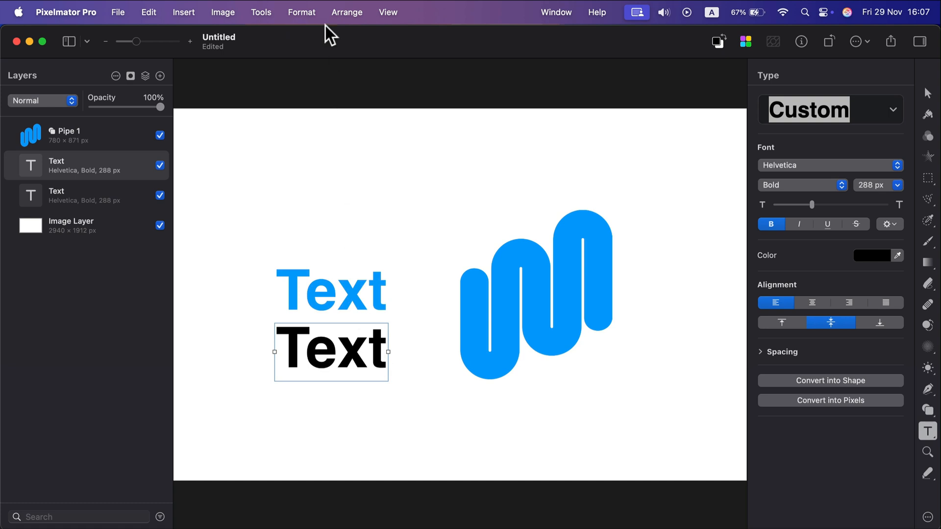
# Apply a Gaussian blur with a 24.5 px radius to the black Text copy.
pyautogui.click(302, 12)
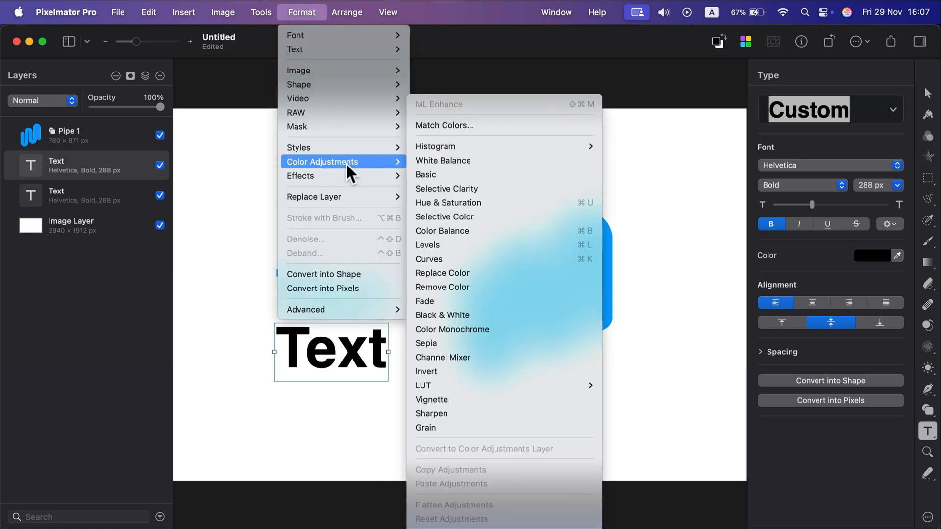
pyautogui.moveTo(320, 176)
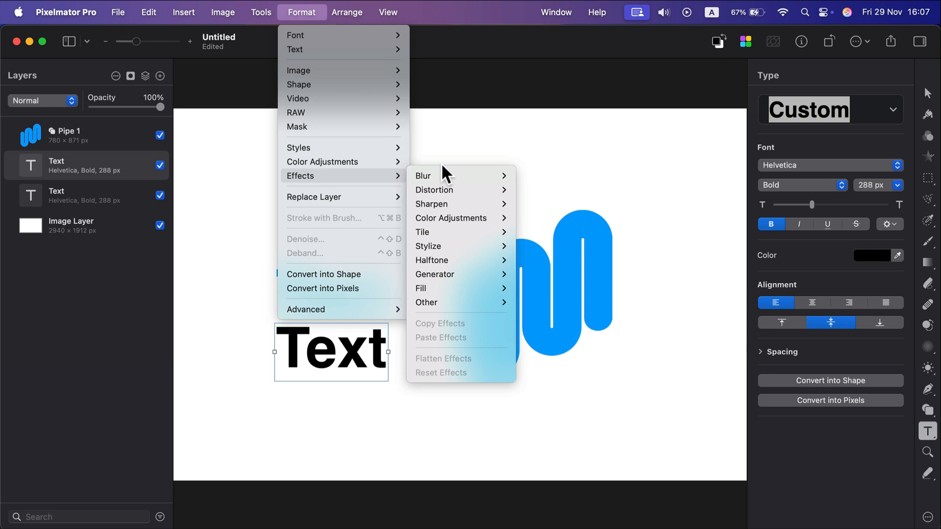
pyautogui.moveTo(459, 175)
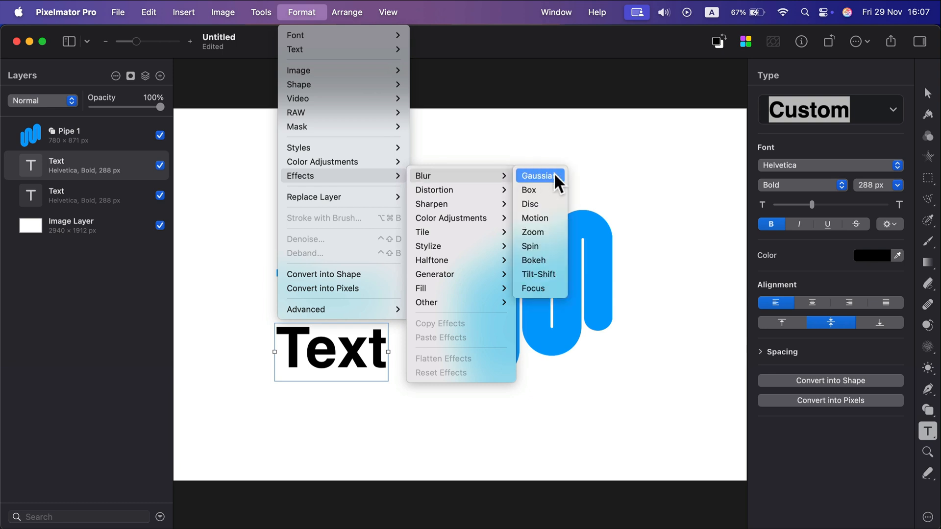
pyautogui.click(539, 176)
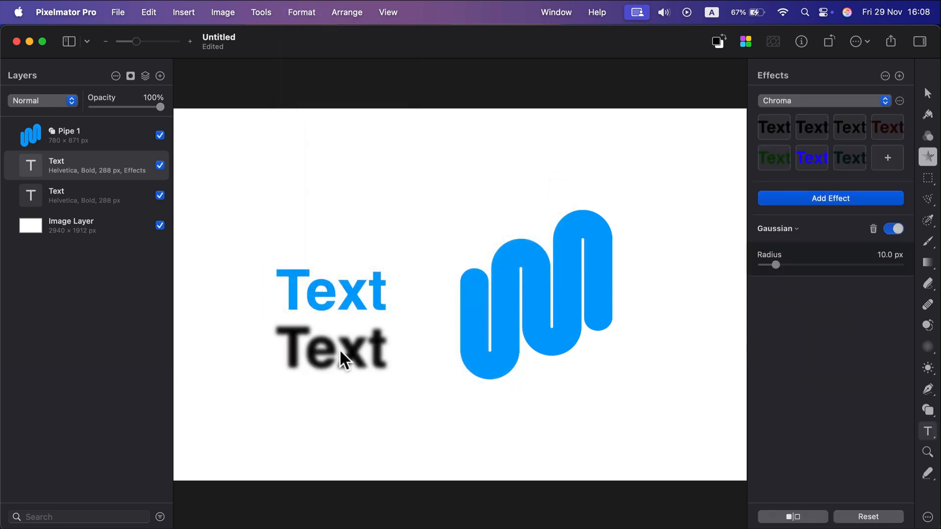
pyautogui.moveTo(776, 265); pyautogui.dragTo(796, 265)
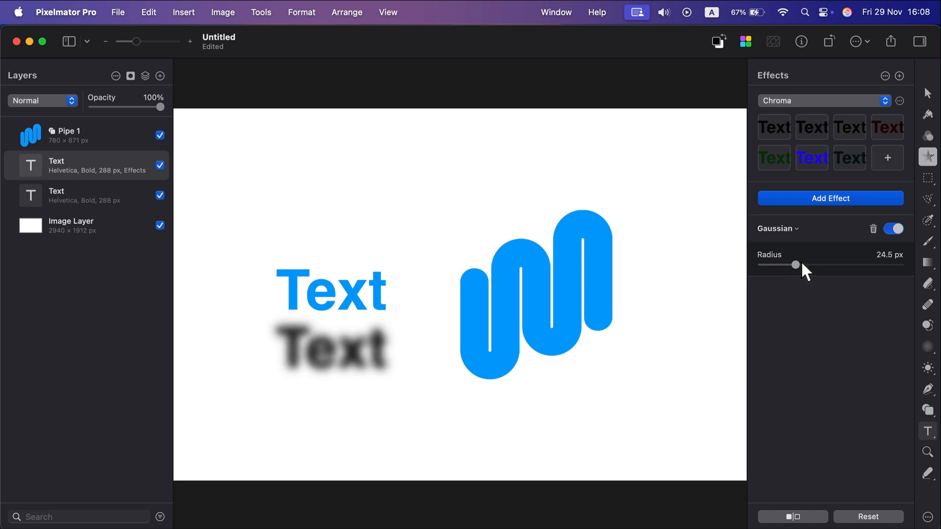
pyautogui.moveTo(796, 265); pyautogui.dragTo(783, 264)
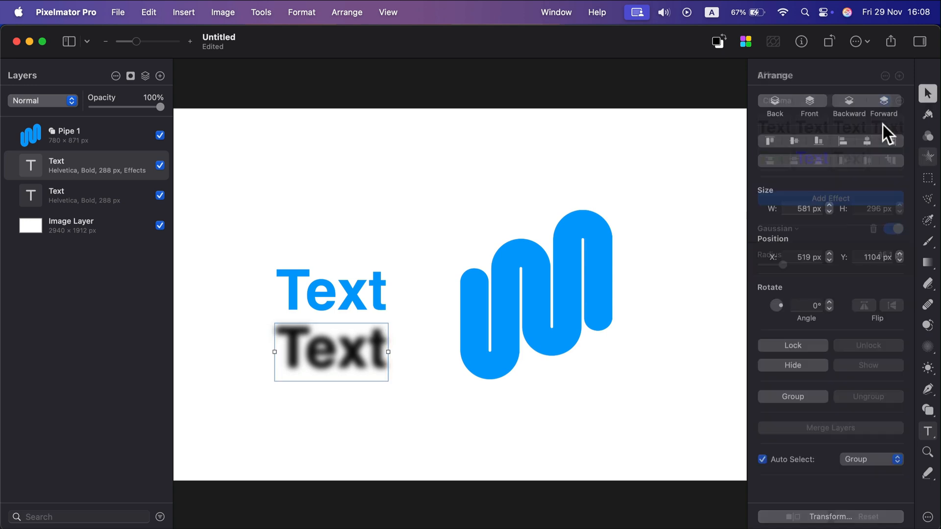
# Move the blurred copy up under the blue Text and rotate it 12°.
pyautogui.moveTo(382, 353); pyautogui.dragTo(360, 348)
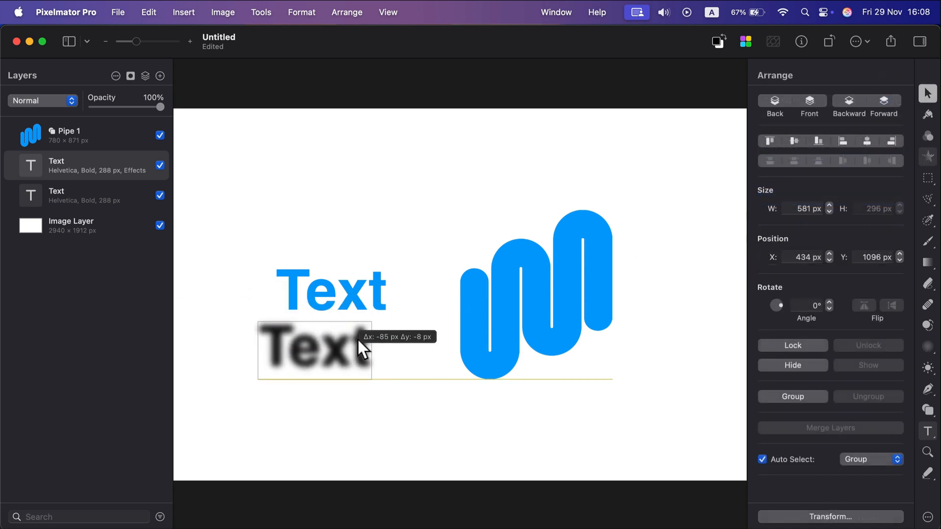
pyautogui.moveTo(315, 348); pyautogui.dragTo(331, 339)
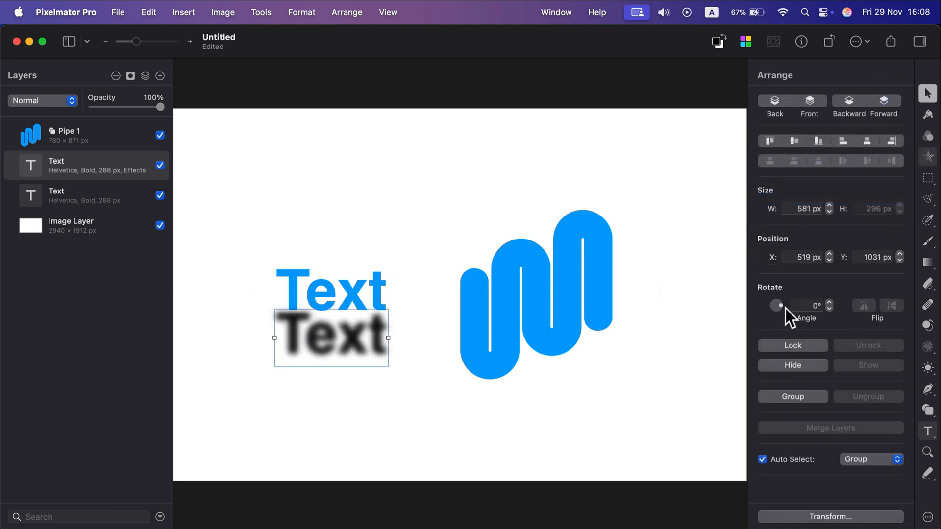
pyautogui.moveTo(779, 305); pyautogui.dragTo(792, 306)
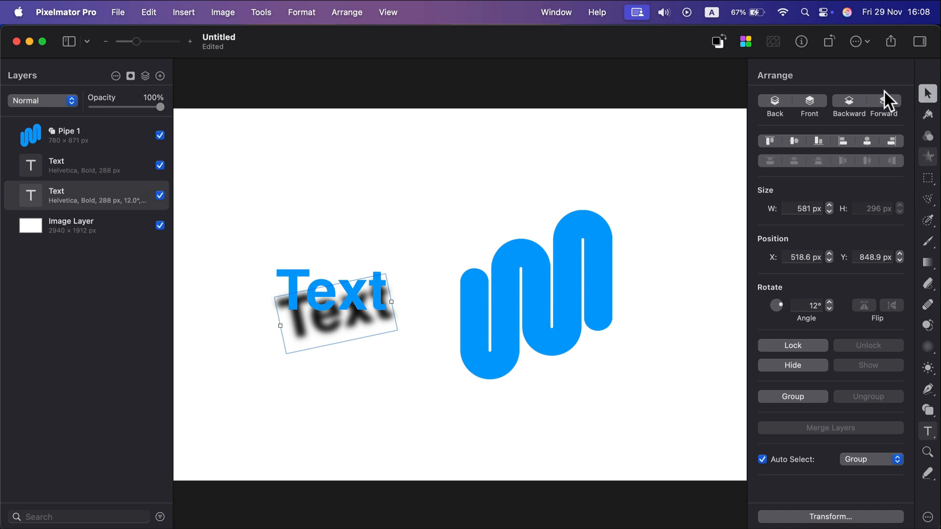
pyautogui.moveTo(161, 111)
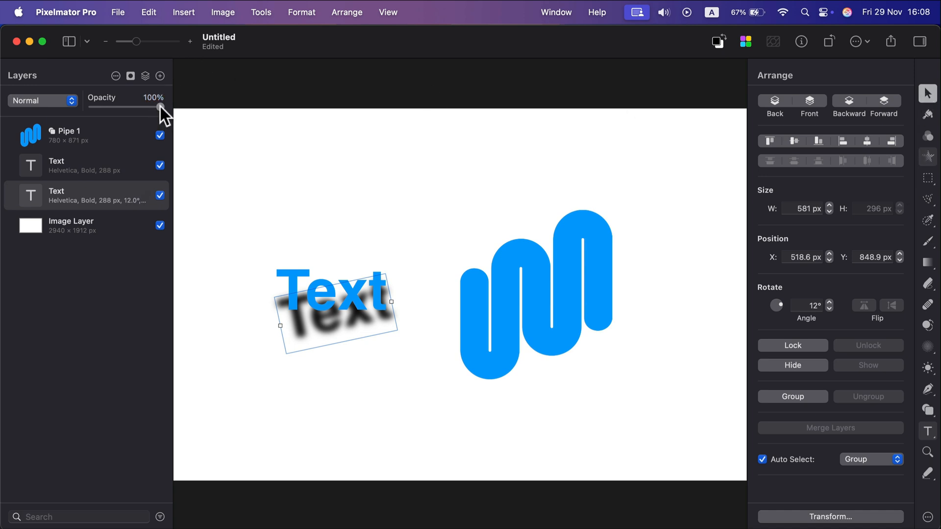
# Lower the shadow copy's opacity to 30% and nudge it left and down.
pyautogui.moveTo(160, 107); pyautogui.dragTo(92, 107)
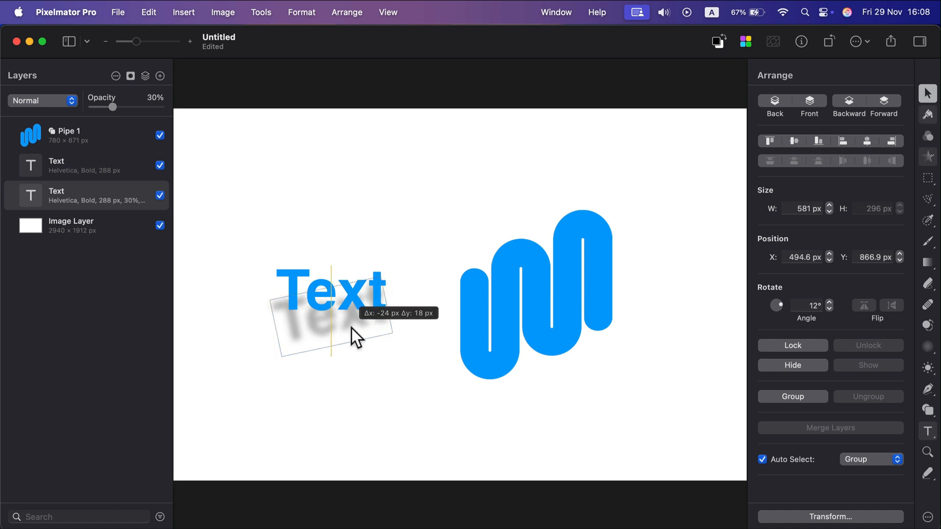
pyautogui.moveTo(354, 336); pyautogui.dragTo(420, 363)
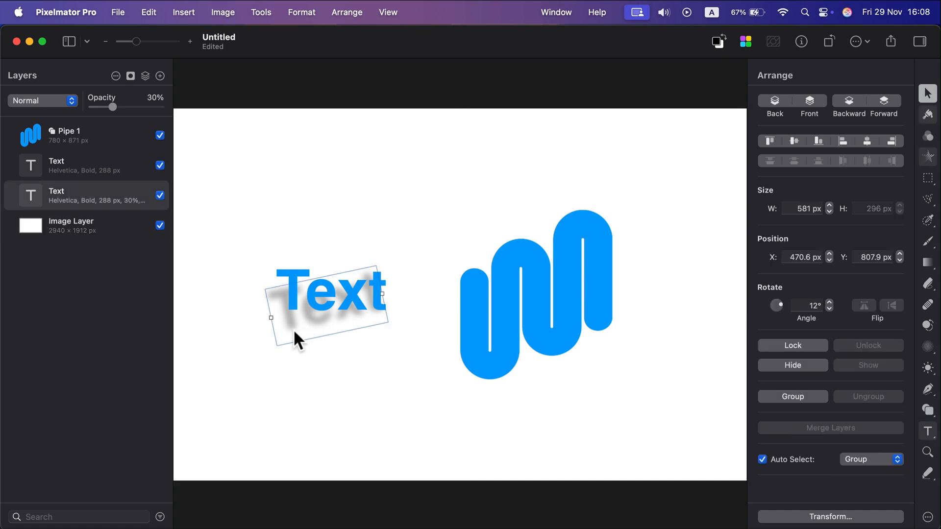
pyautogui.moveTo(305, 364)
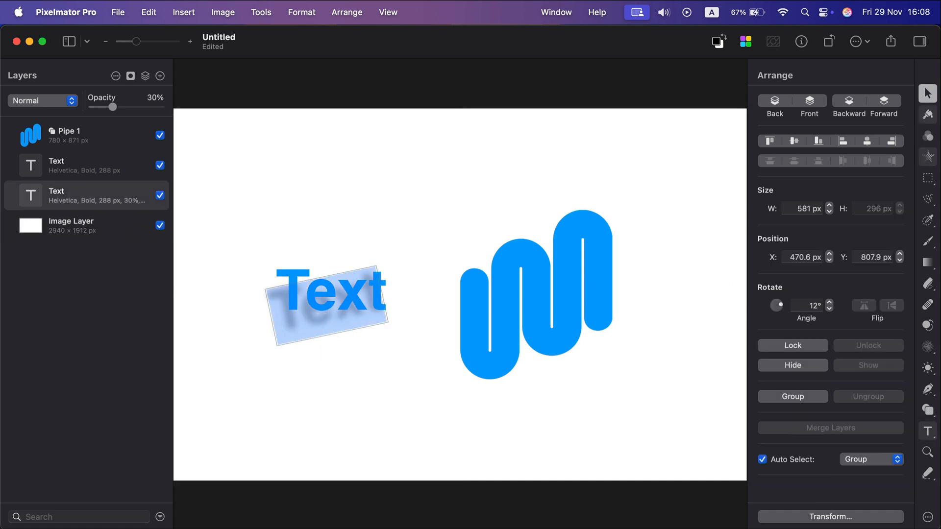
pyautogui.moveTo(855, 256)
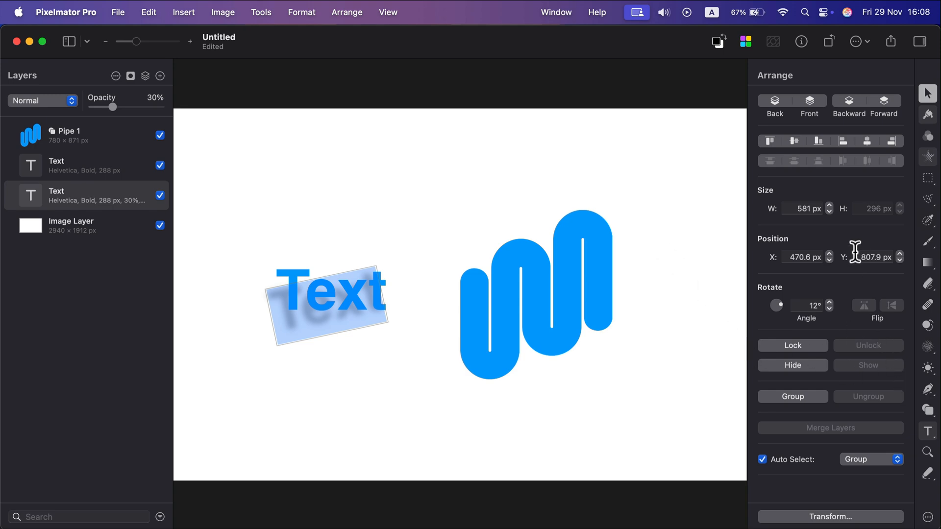